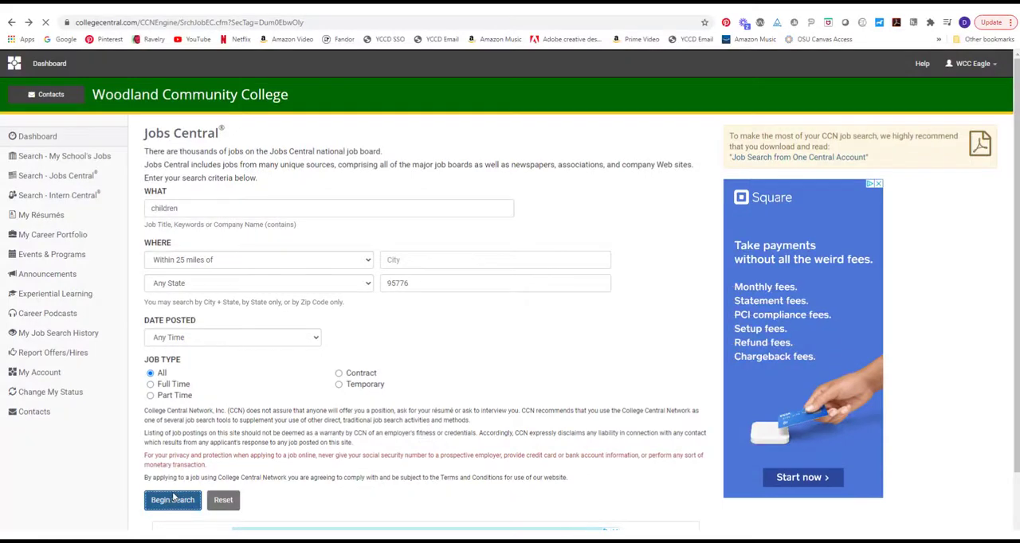
Run the Jobs Central search for 'children' within 25 miles of zip 95776.
left_click(172, 500)
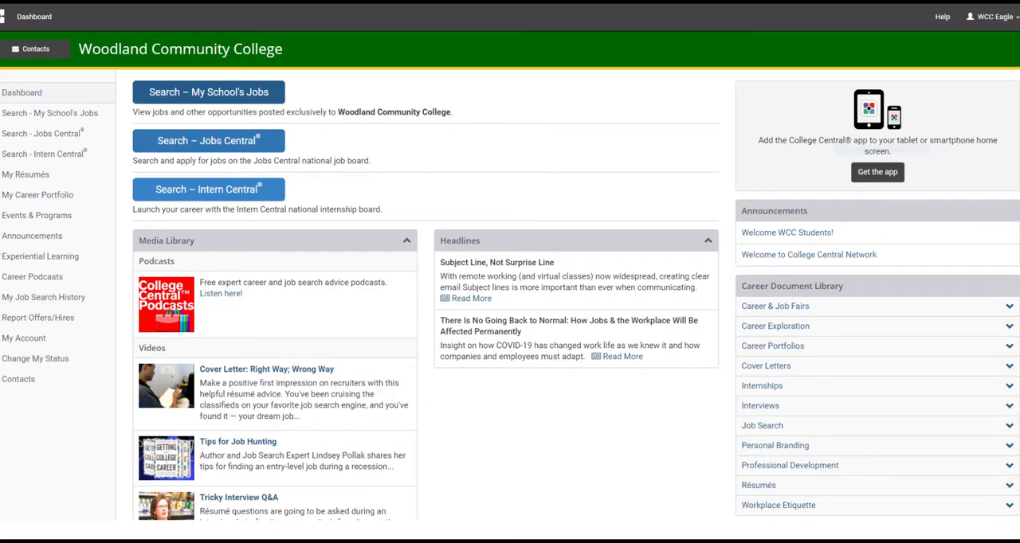
Switch to the WCC Career Center webpage and scroll down to its Get In Touch section.
left_click(714, 13)
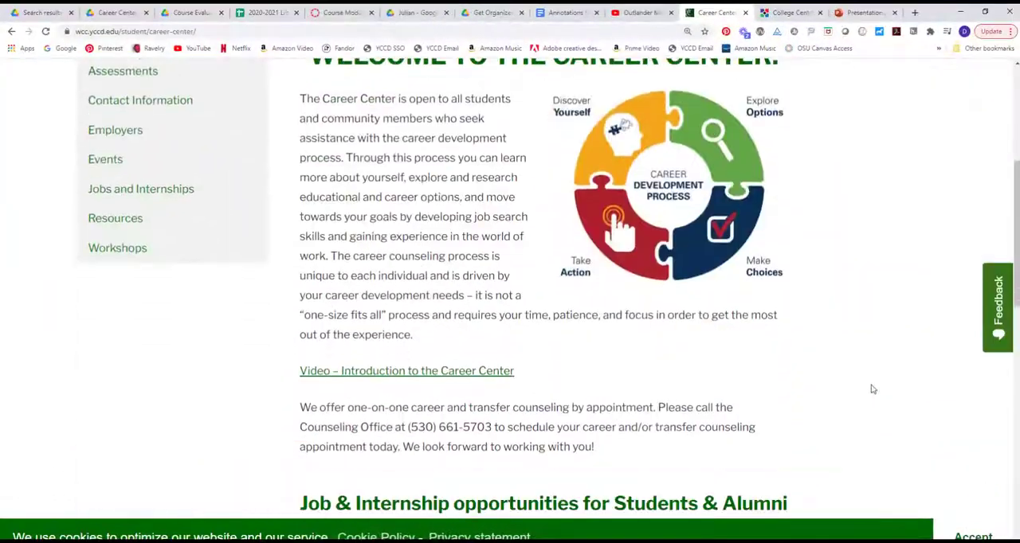
scroll("down", 3)
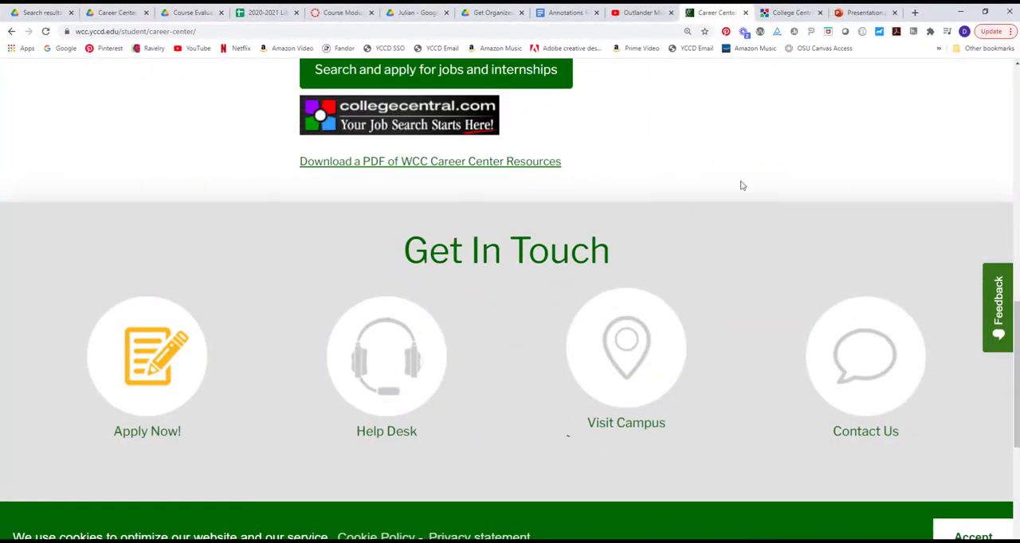